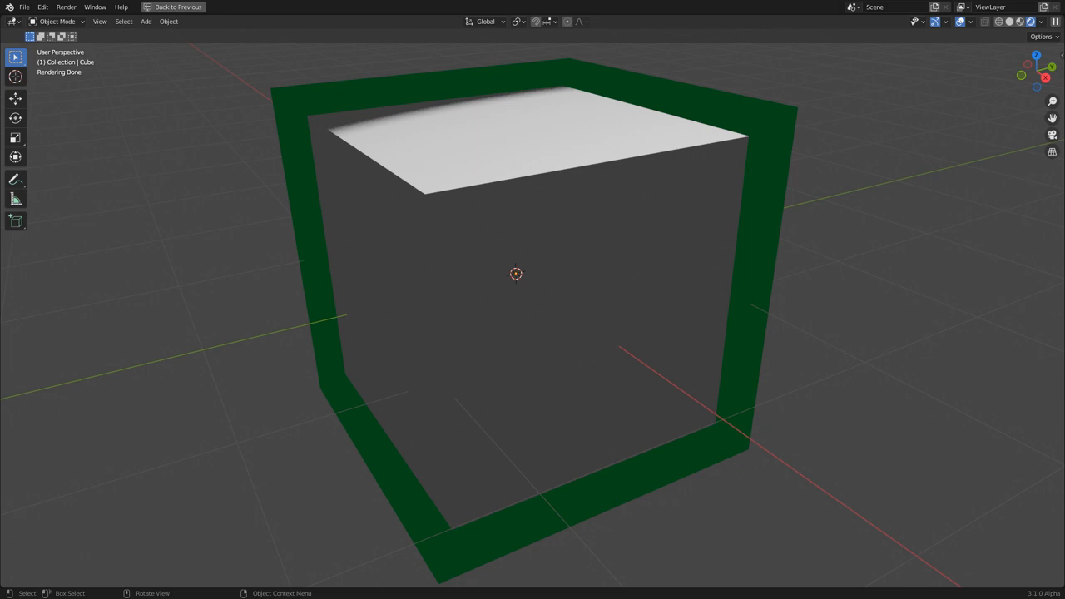
Step: Bring up the Preferences window over the default cube scene via the Edit menu
left_click(176, 6)
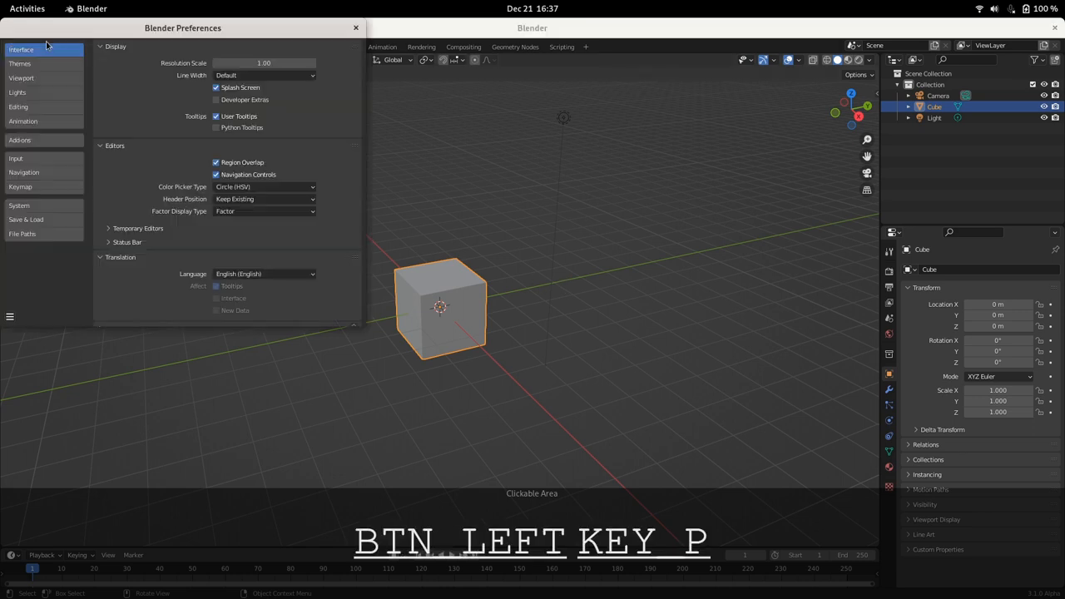
Step: Search the Add-ons list for 'nod' to enable Node Wrangler, then close Preferences
left_click(20, 140)
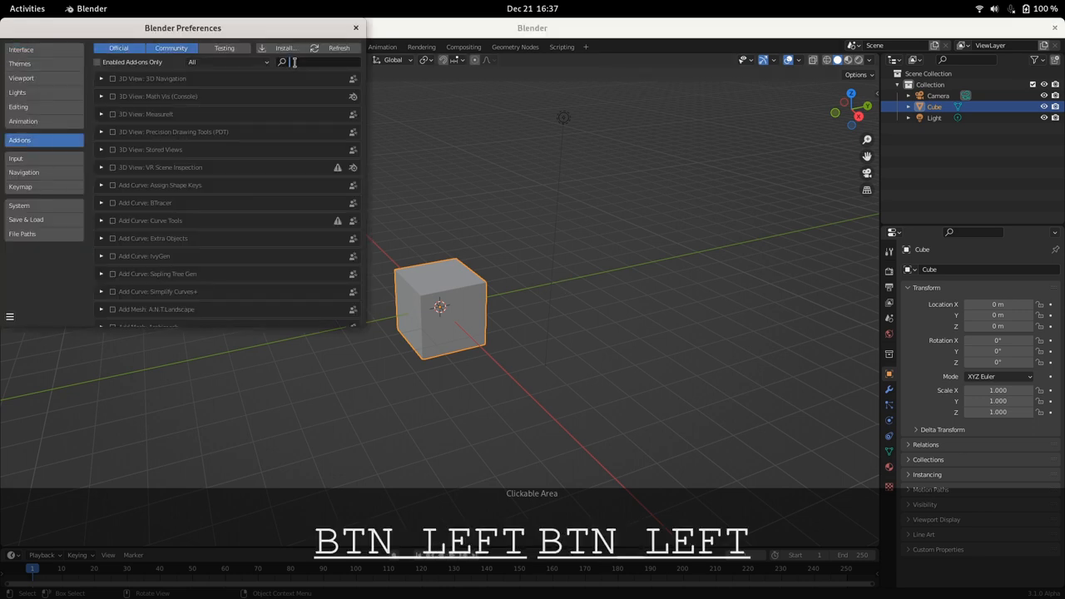
type("nod")
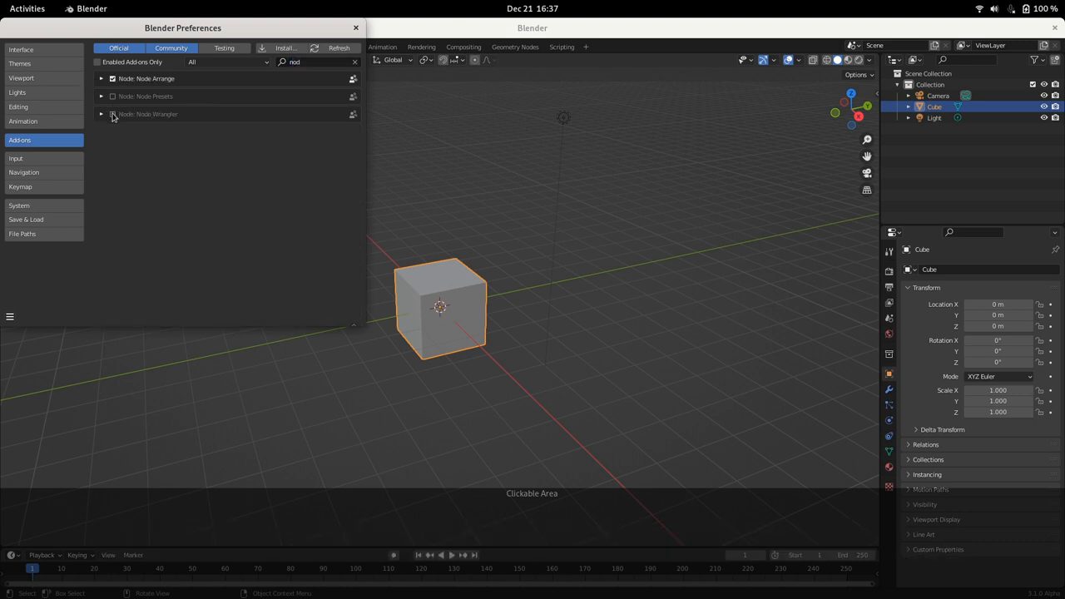
left_click(356, 27)
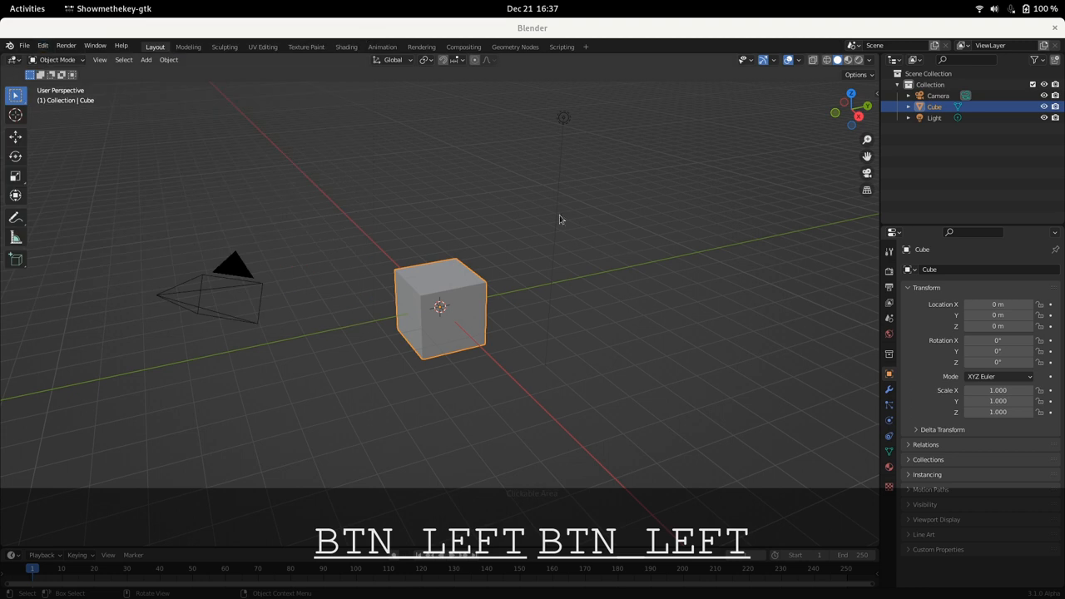
Step: Switch the render engine to Cycles in Render Properties and show the shader nodes
left_click(889, 272)
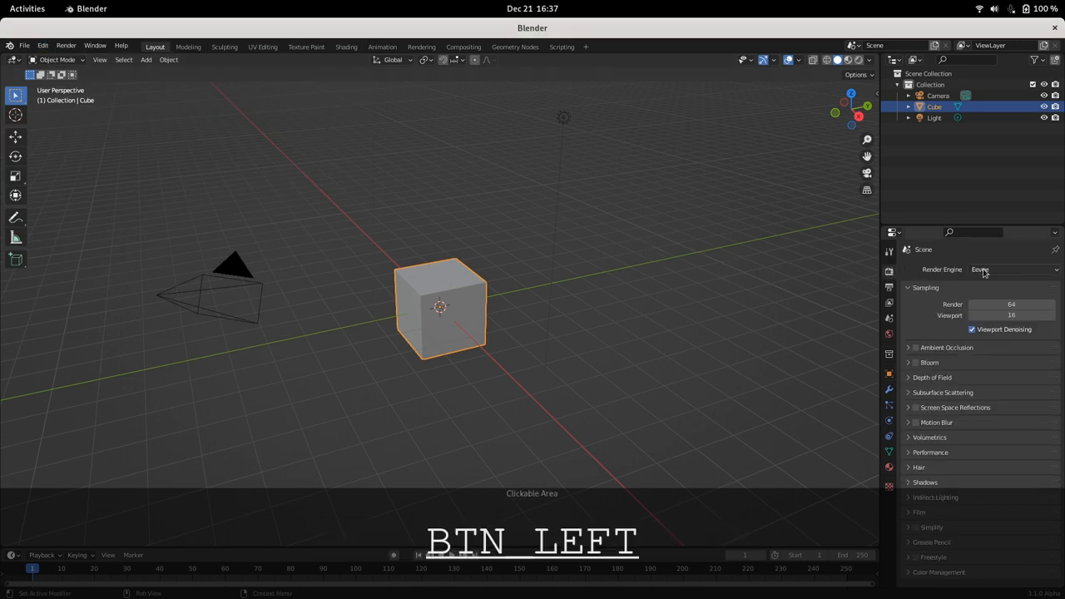
left_click(1012, 269)
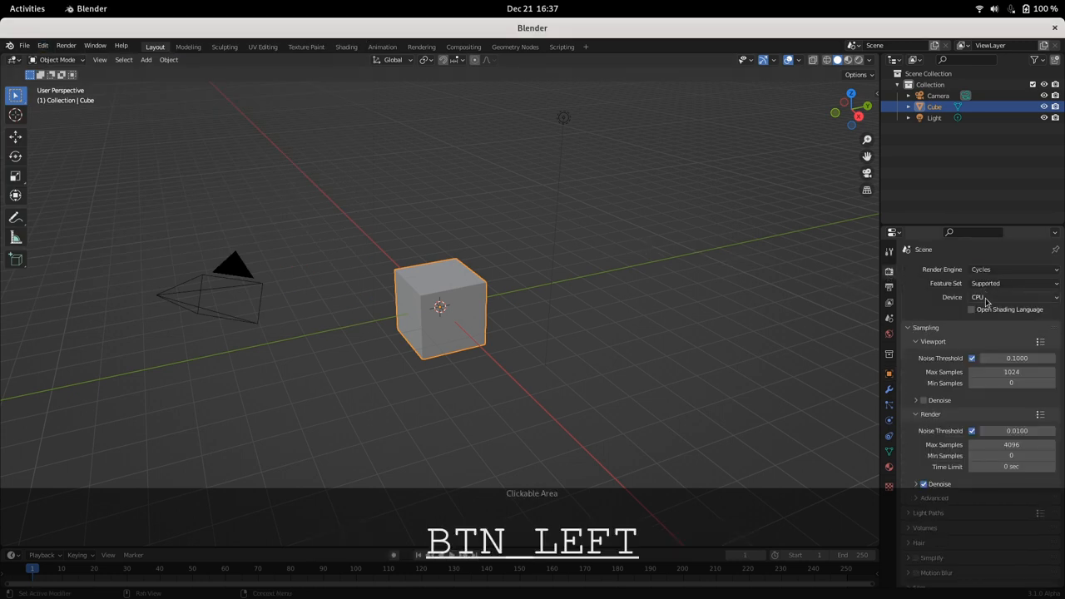
key("z")
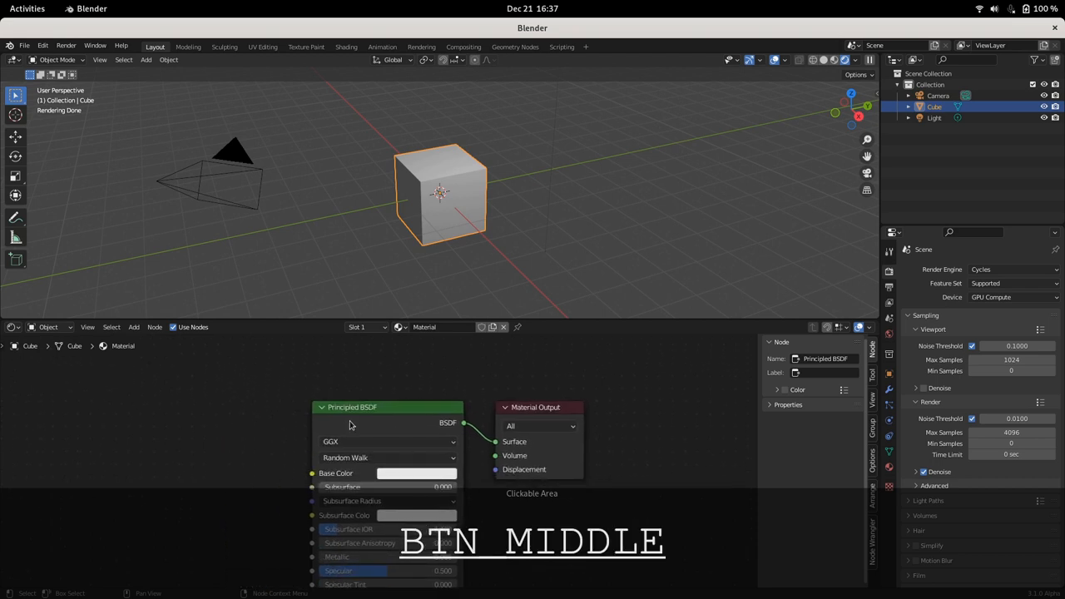
Step: Swap the Principled BSDF for a Toon BSDF and link it into the Material Output
left_click(349, 406)
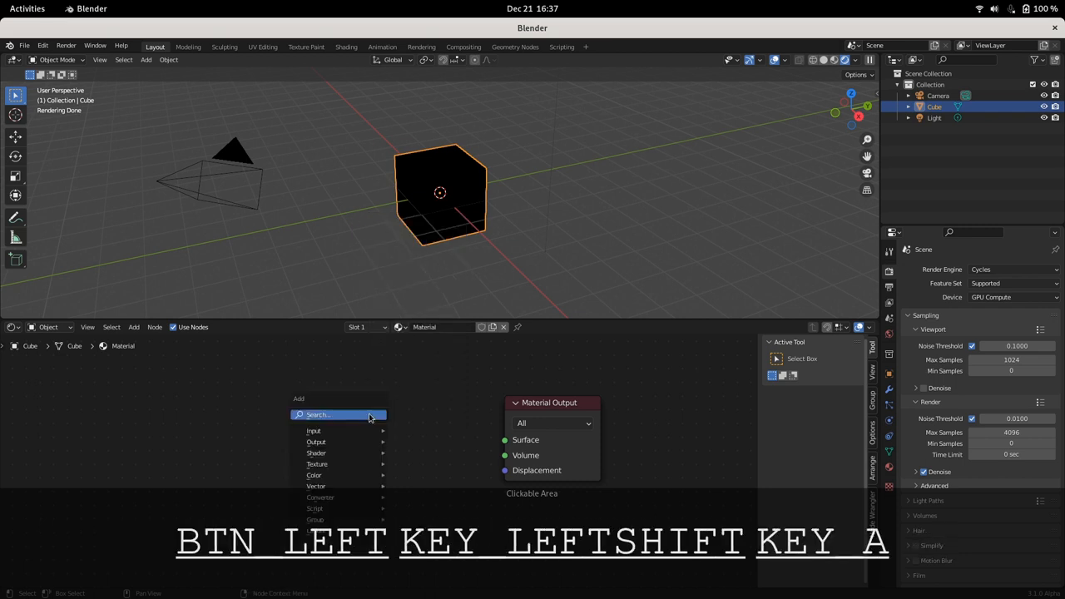
left_click(318, 414)
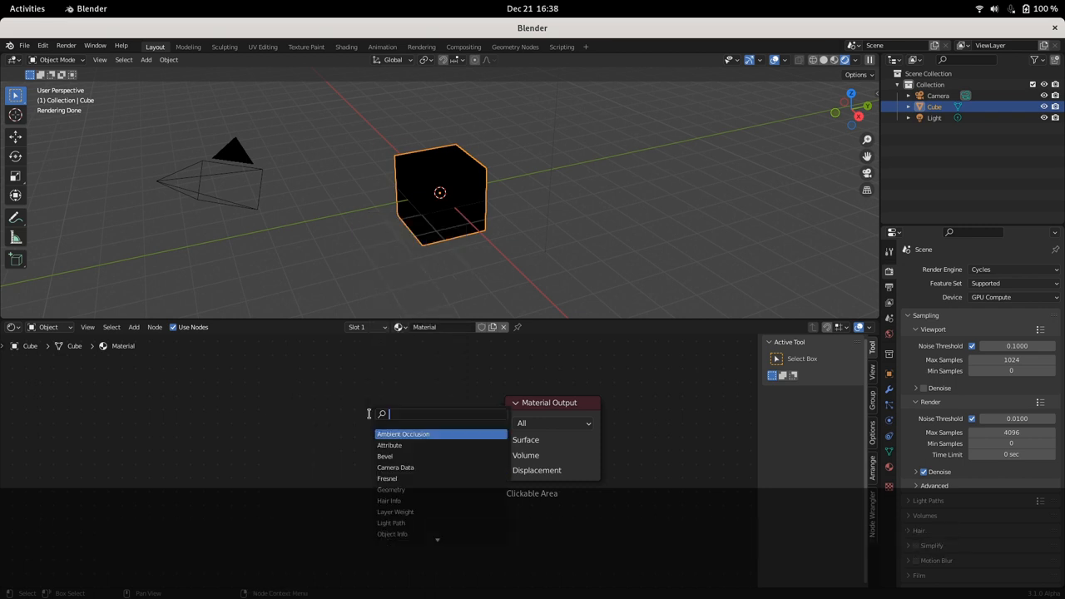
left_click(416, 432)
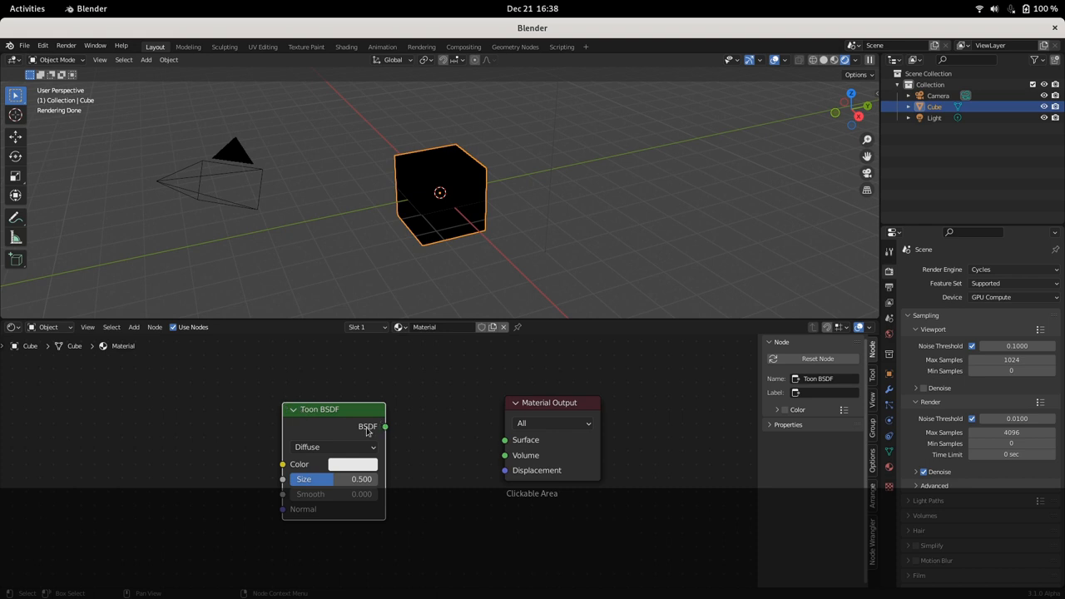
left_click_drag(384, 426, 504, 440)
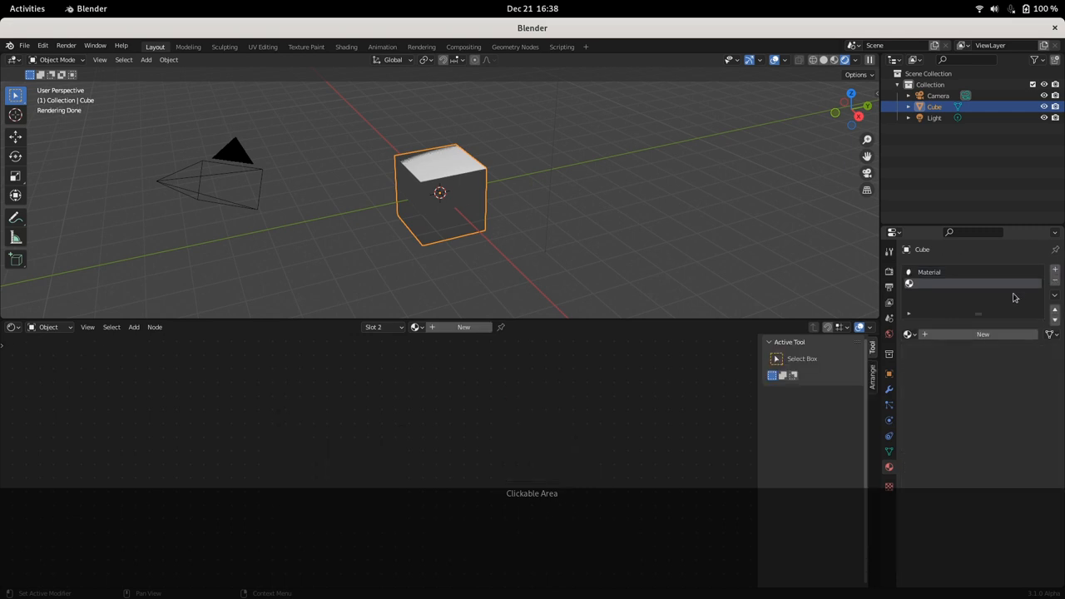
mouse_move(363, 338)
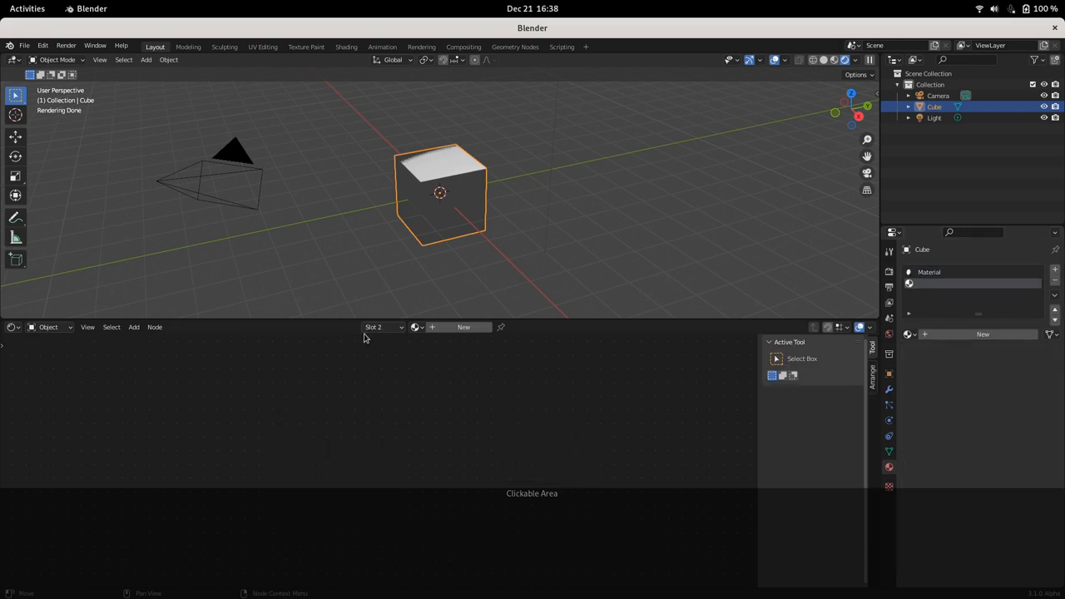
mouse_move(382, 334)
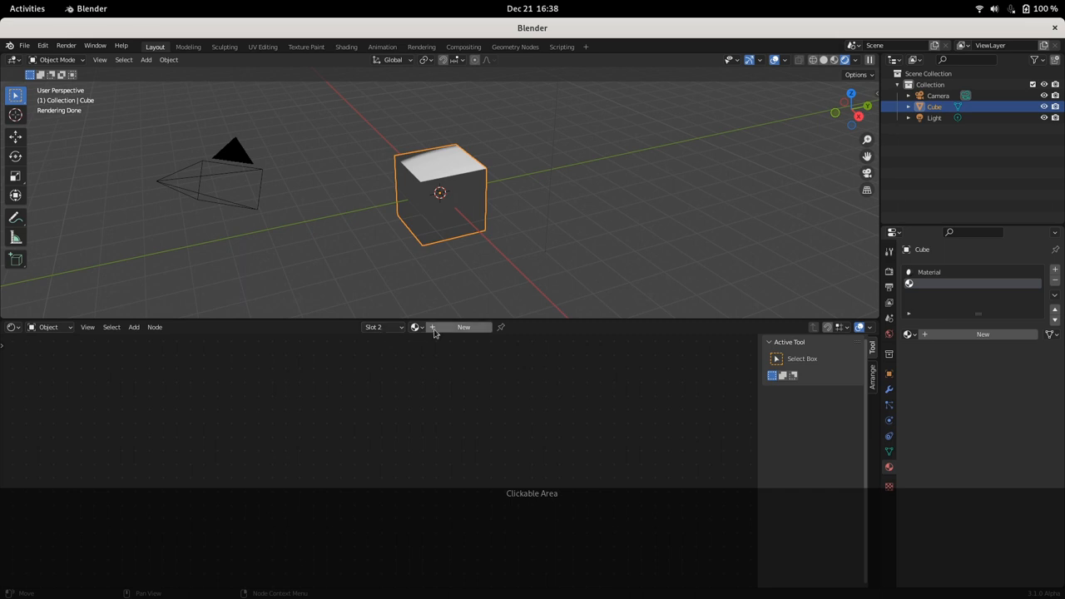
Step: Create the new material Material.001 in the cube's empty second slot
left_click(463, 326)
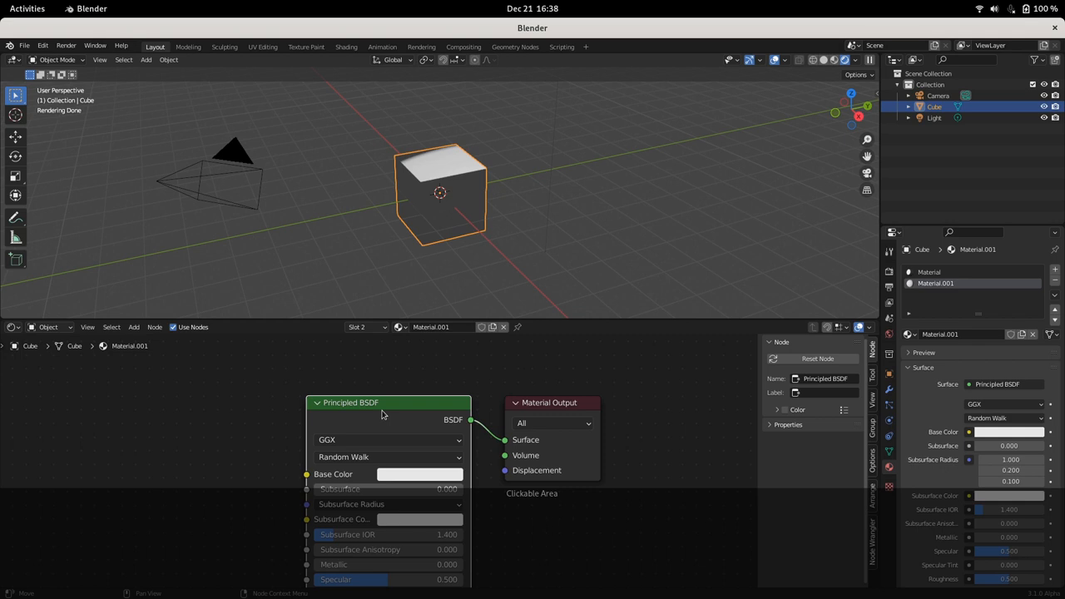
Step: Delete the Principled BSDF, add a Transparent BSDF via 'trans' search and place a duplicate below it
key("ctrl+x")
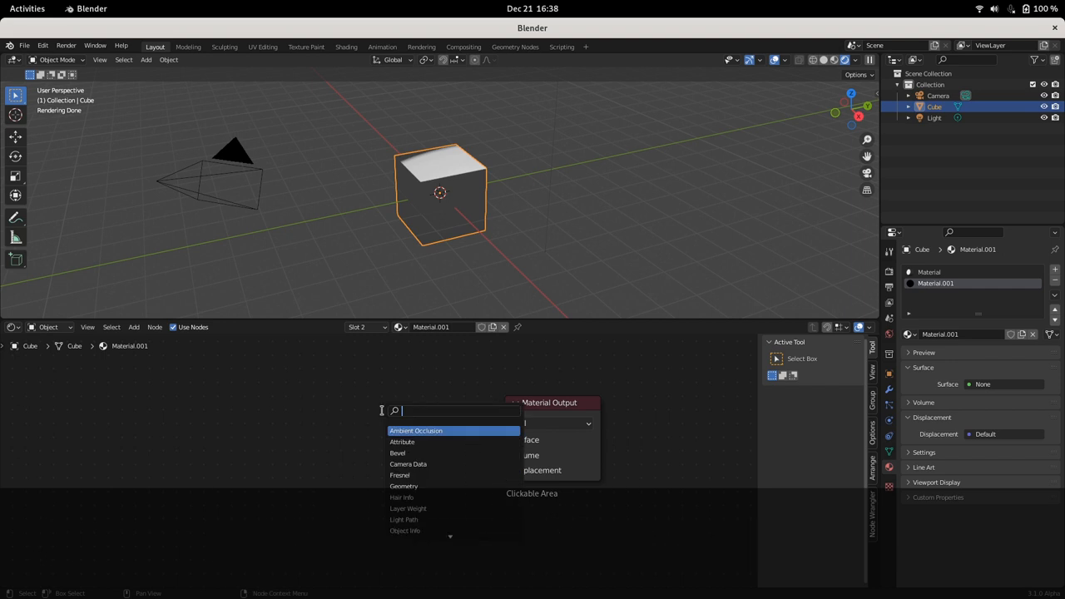
type("trans")
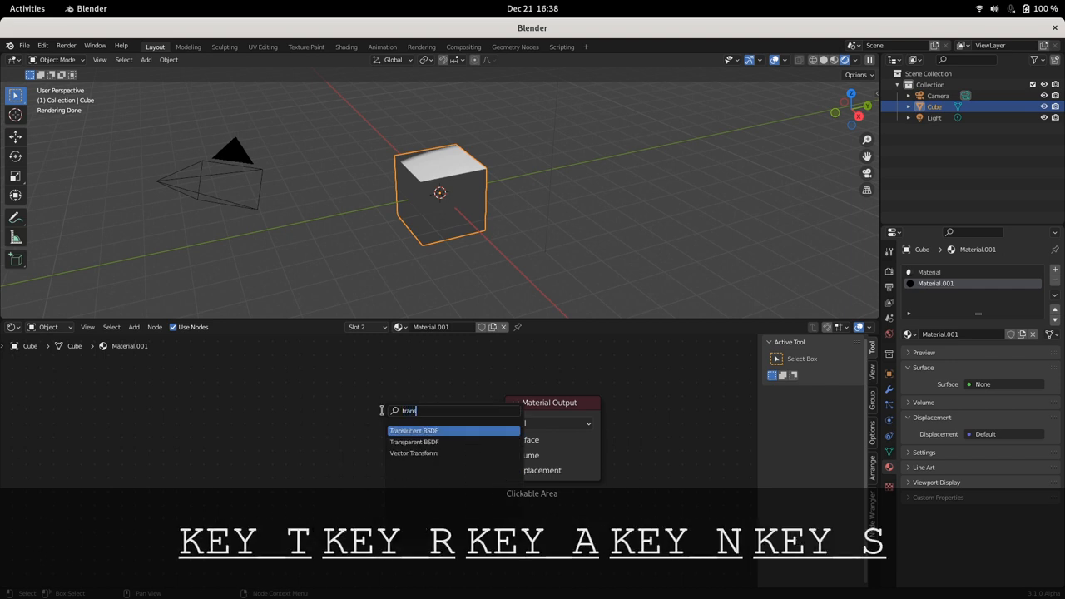
left_click(414, 442)
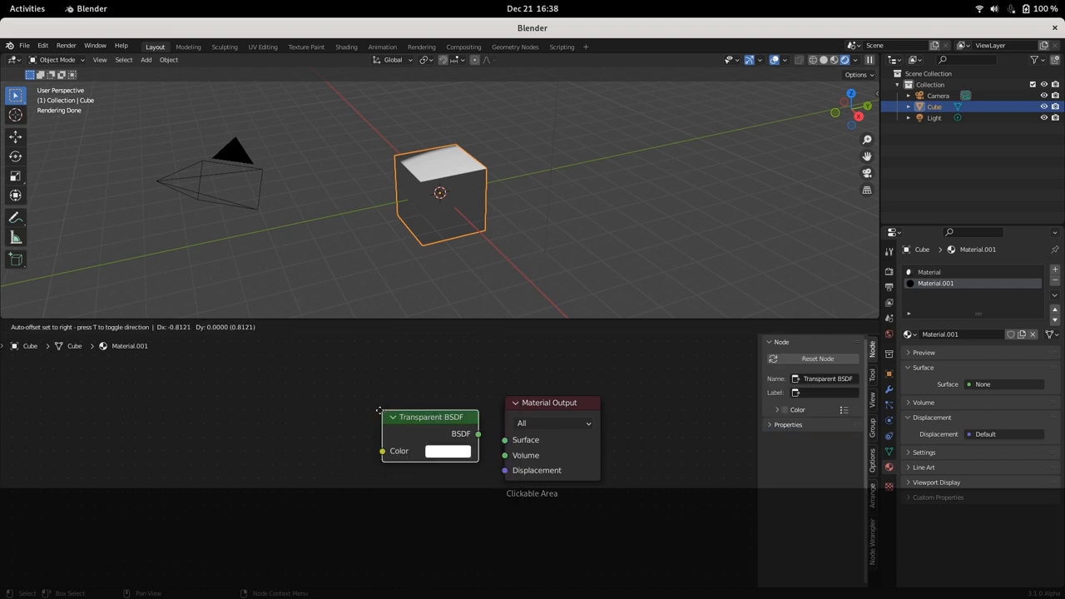
left_click_drag(429, 416, 379, 406)
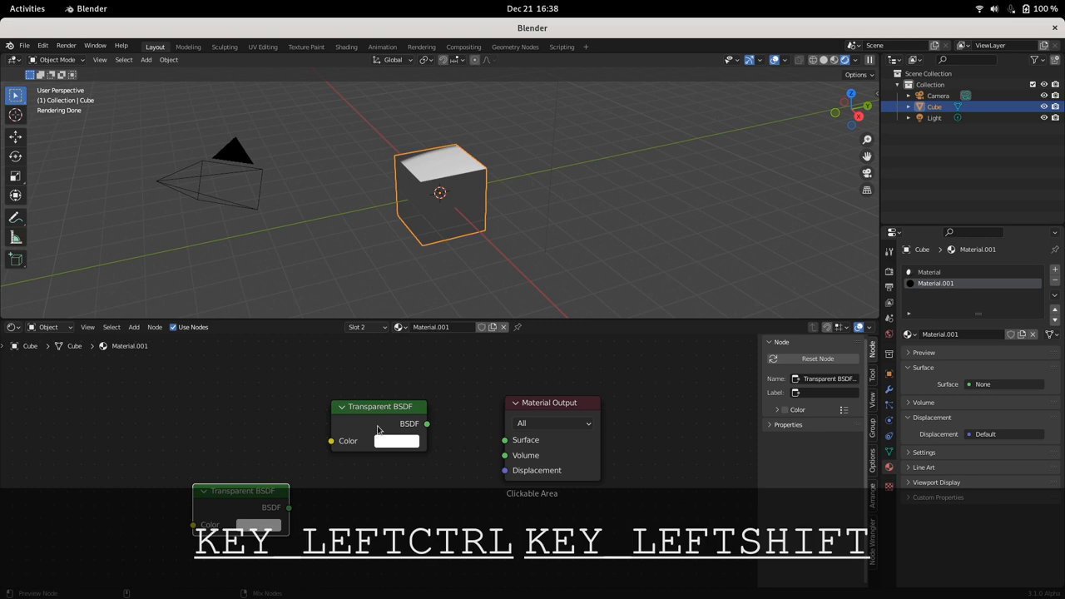
left_click_drag(426, 424, 504, 439)
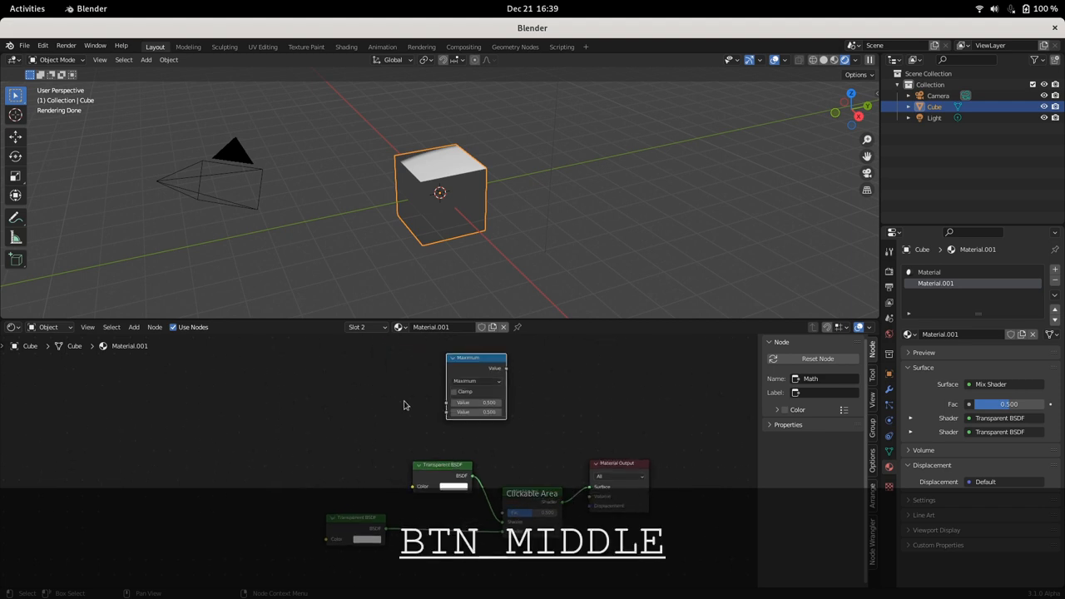
Step: Add a Geometry node from the Shift+A add menu alongside the Light Path and Maximum nodes
key("shift+a")
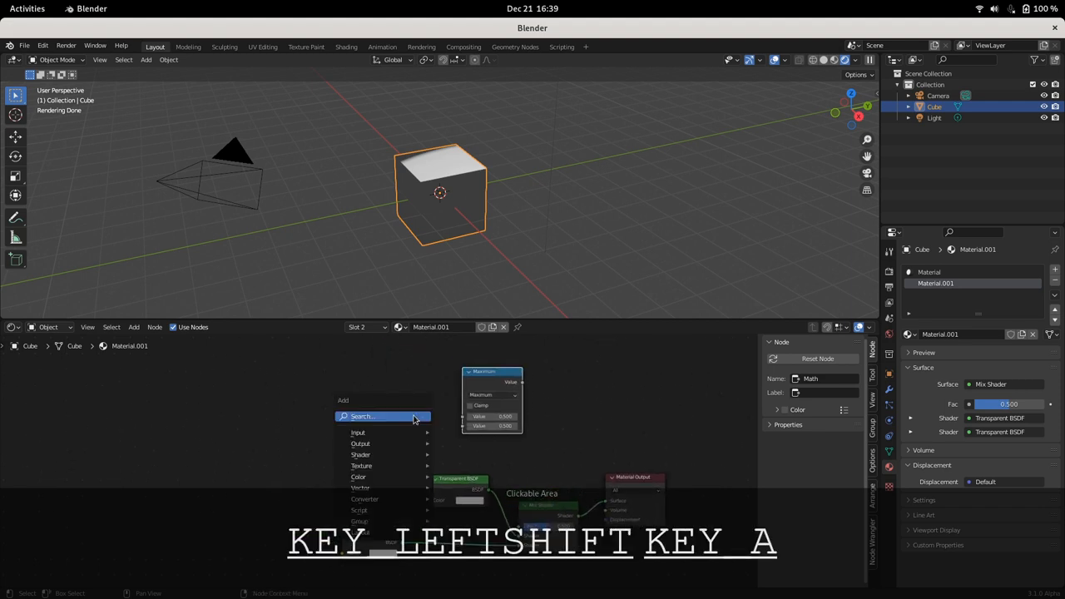
type("g")
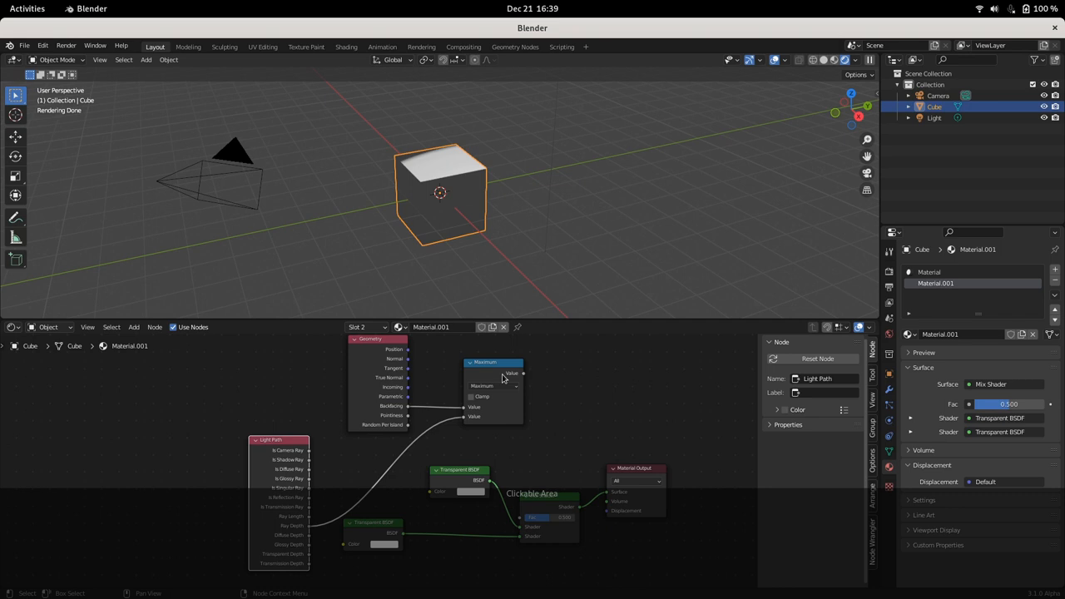
Step: Link the Maximum math node's Value output into the Mix Shader's Fac input
right_click(529, 496)
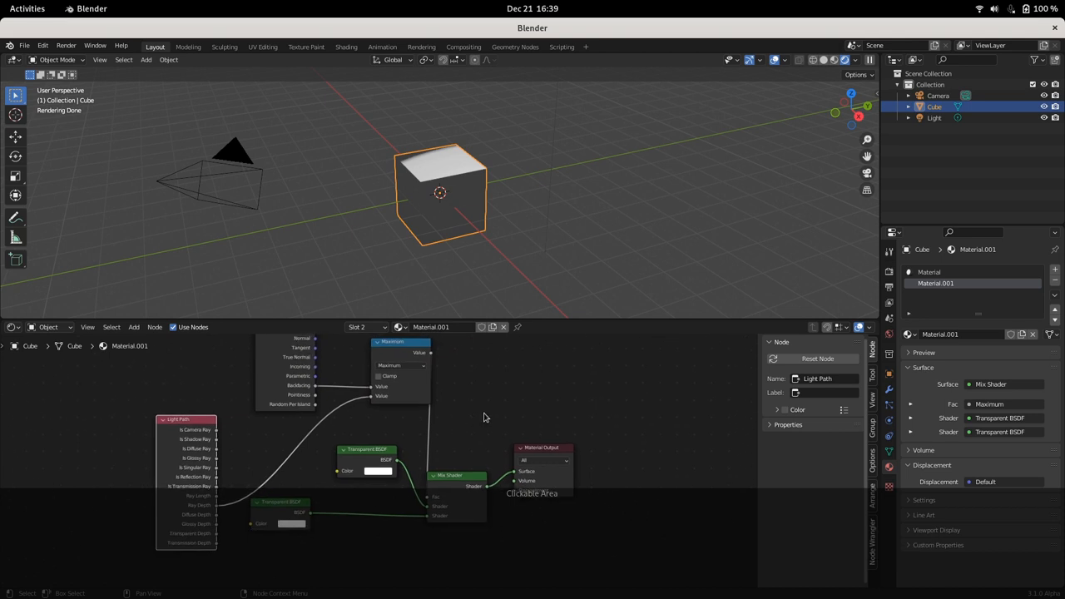
mouse_move(492, 406)
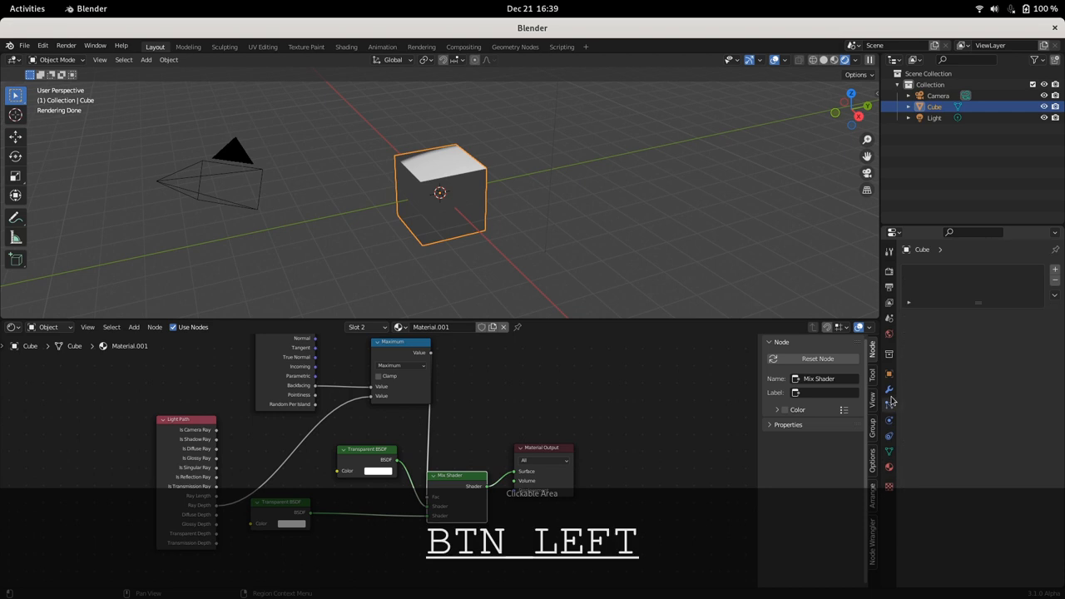
Step: Give the cube a Solidify modifier with Flip normals ticked and a material offset set
left_click(889, 389)
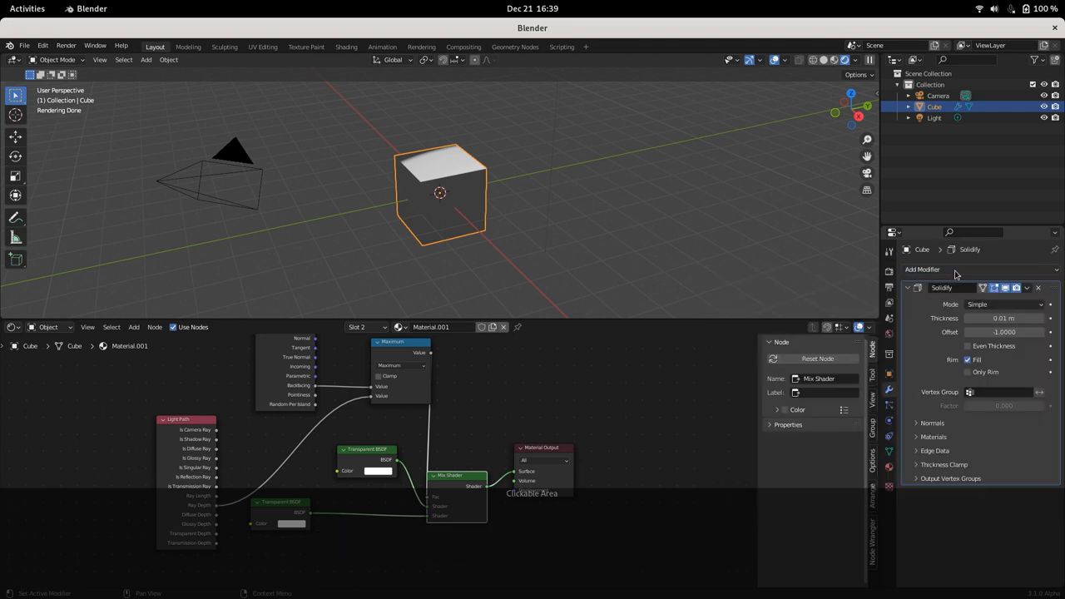
left_click(932, 423)
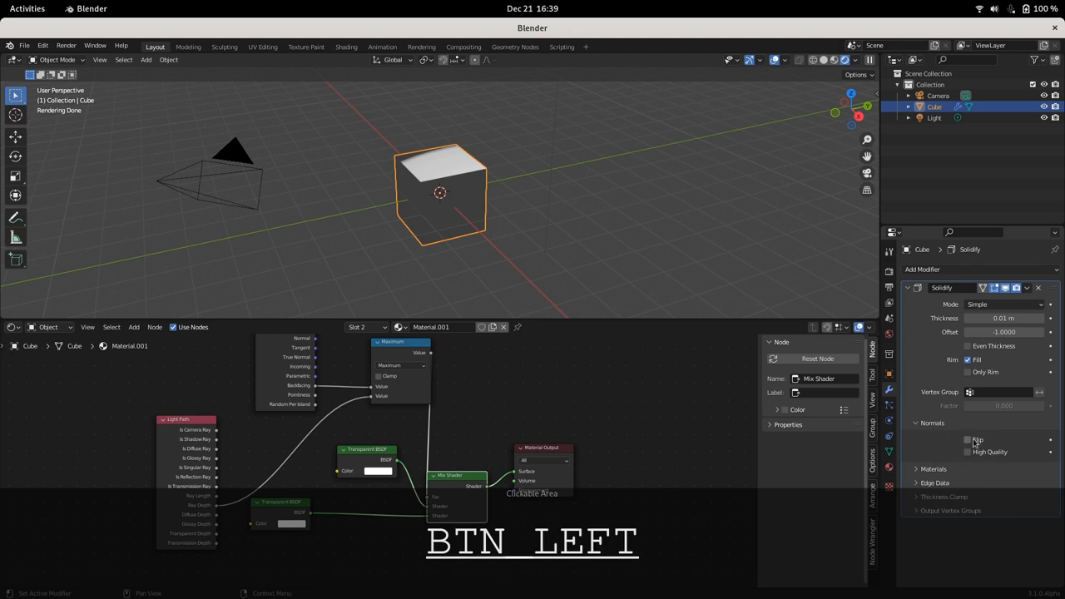
left_click(969, 439)
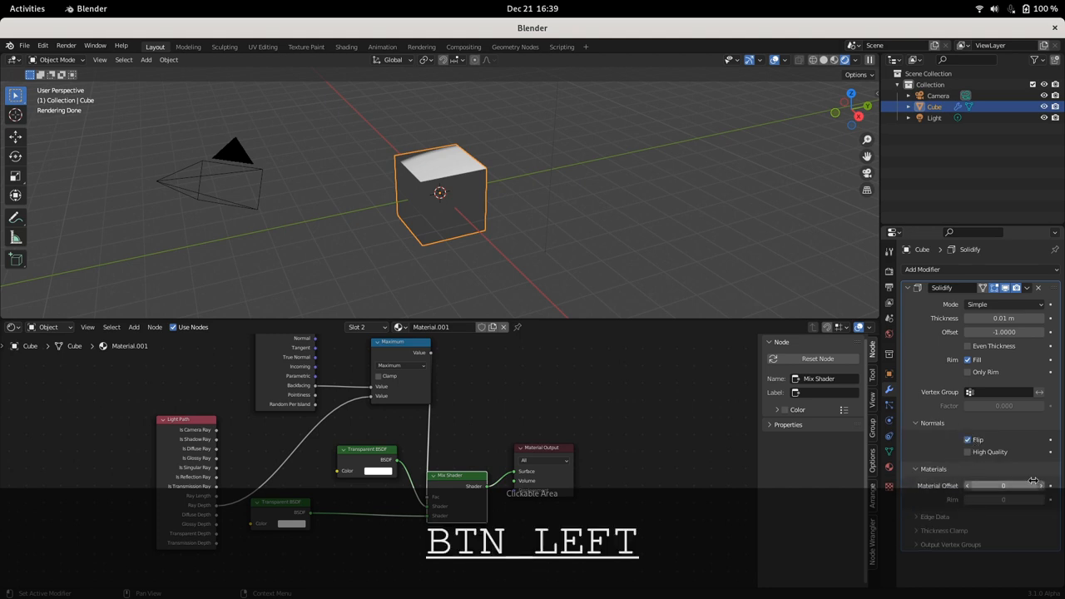
left_click(1040, 486)
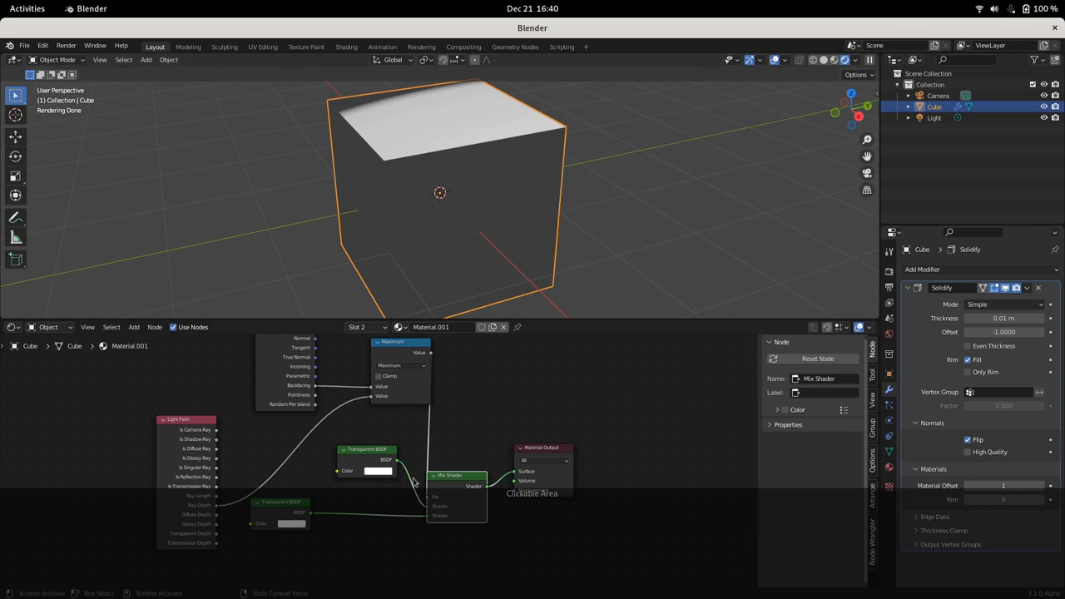
mouse_move(386, 490)
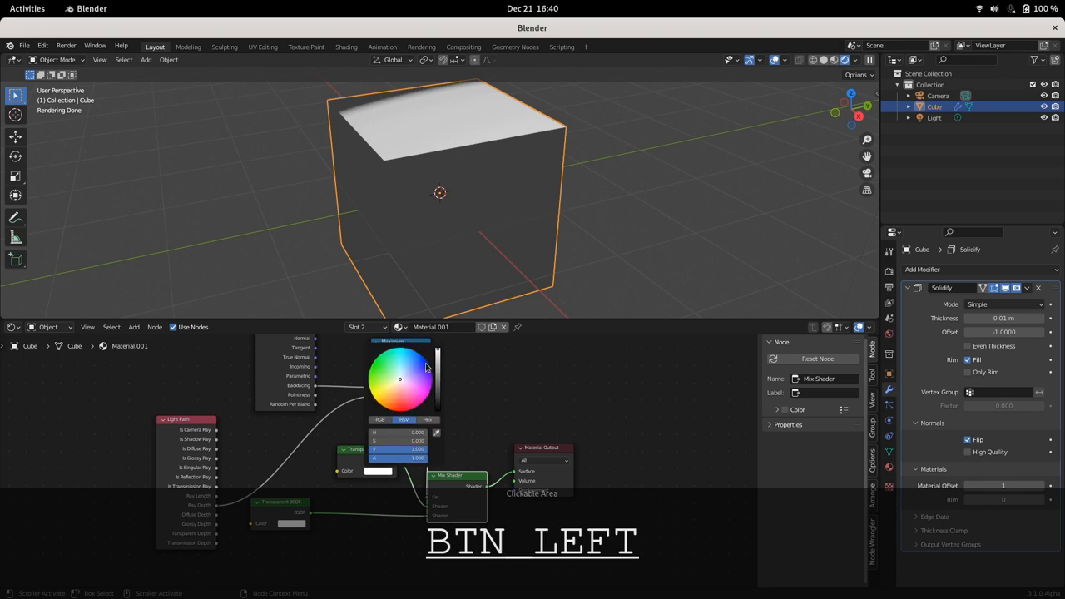
Step: Tint the upper Transparent BSDF's colour swatch orange, adjusting it in the colour wheel
left_click(430, 365)
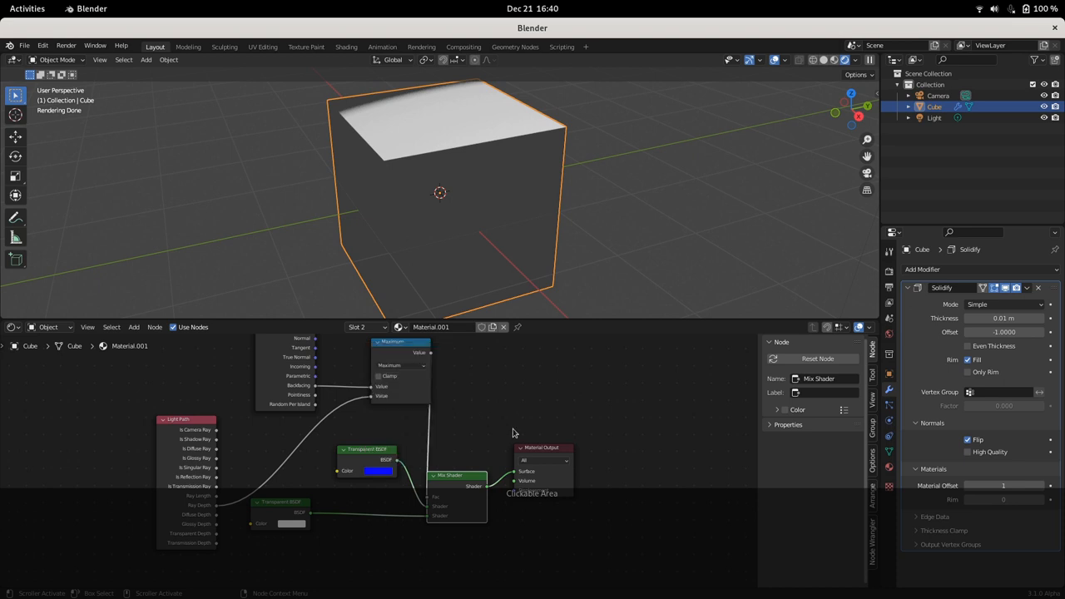
left_click(376, 469)
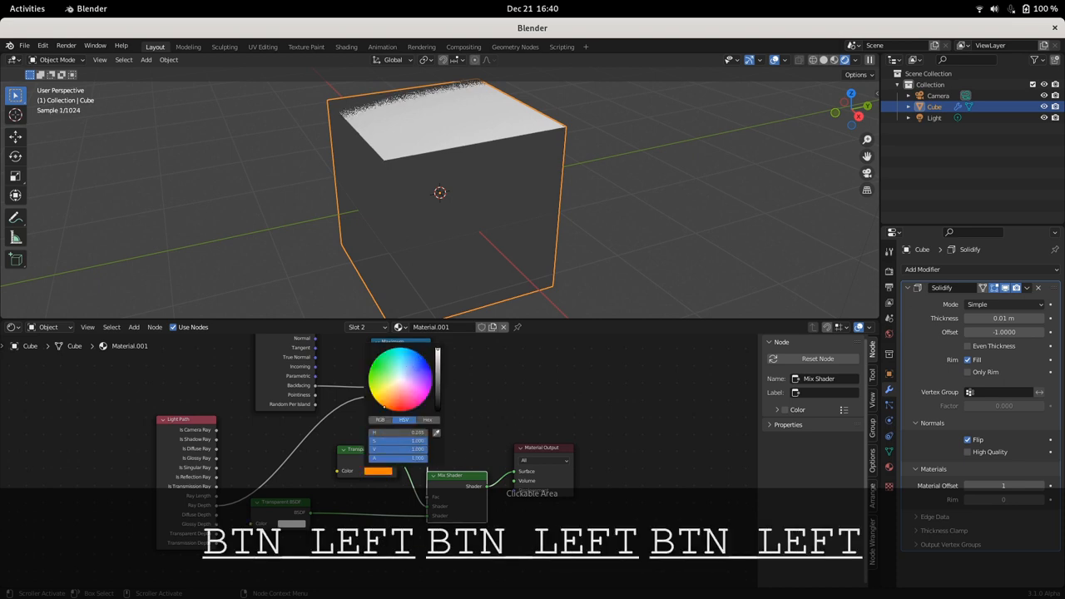